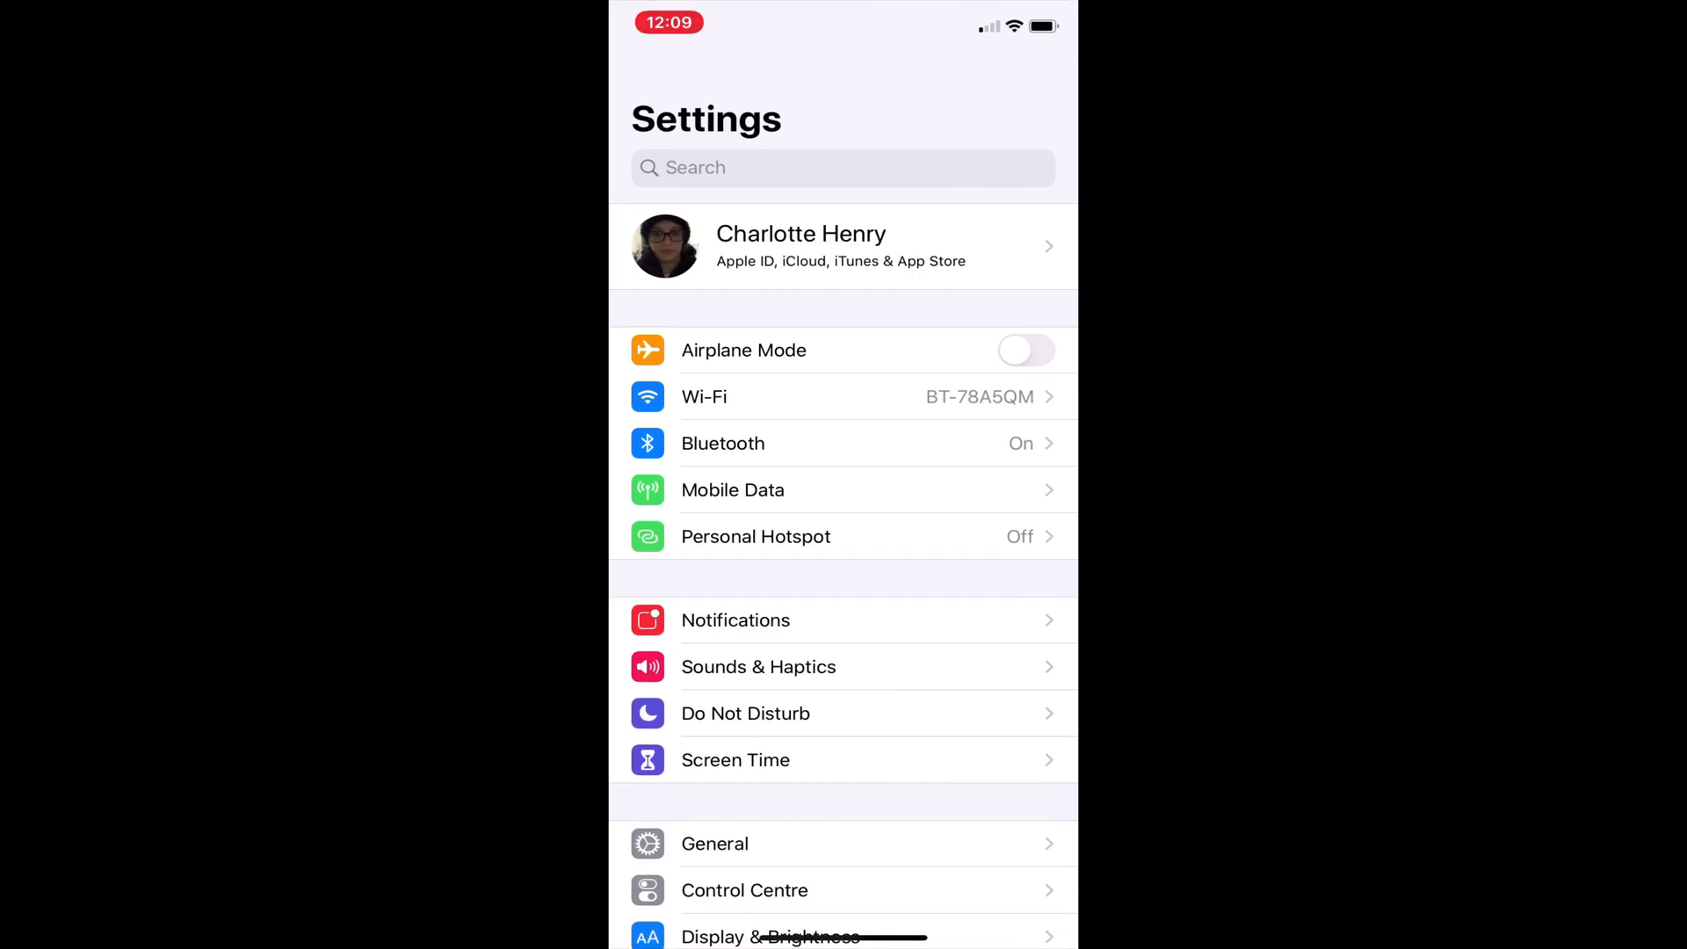
- Confirm in General > Software Update that iOS 13.5 is installed and up to date
scroll("down", 3)
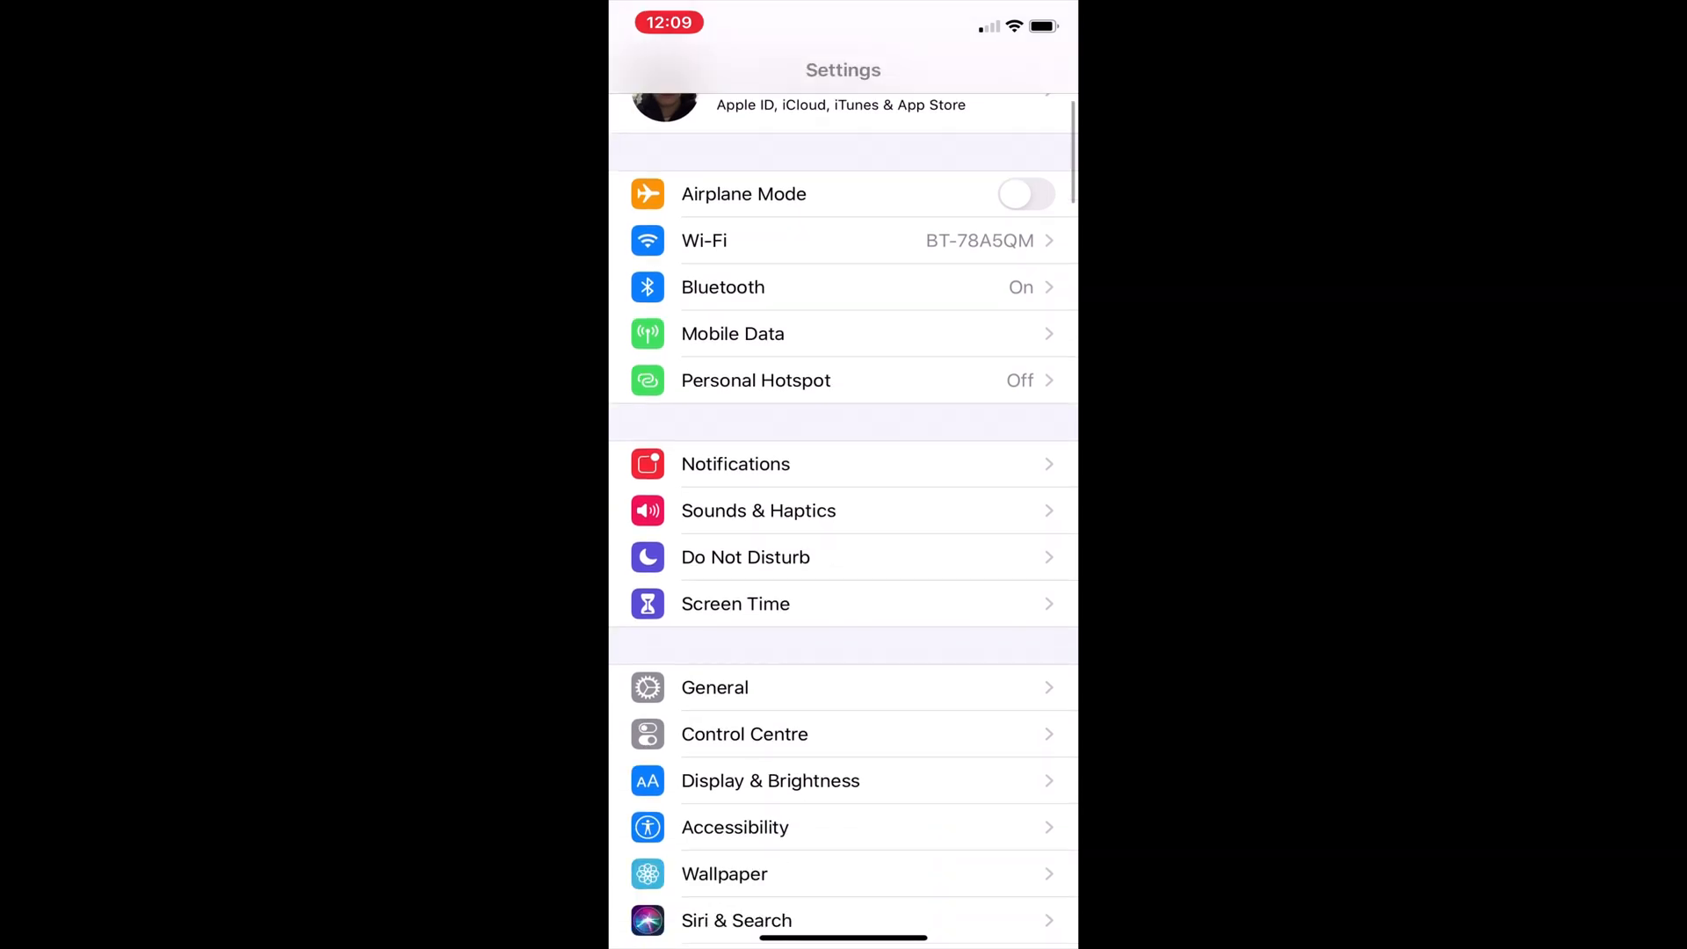
left_click(714, 687)
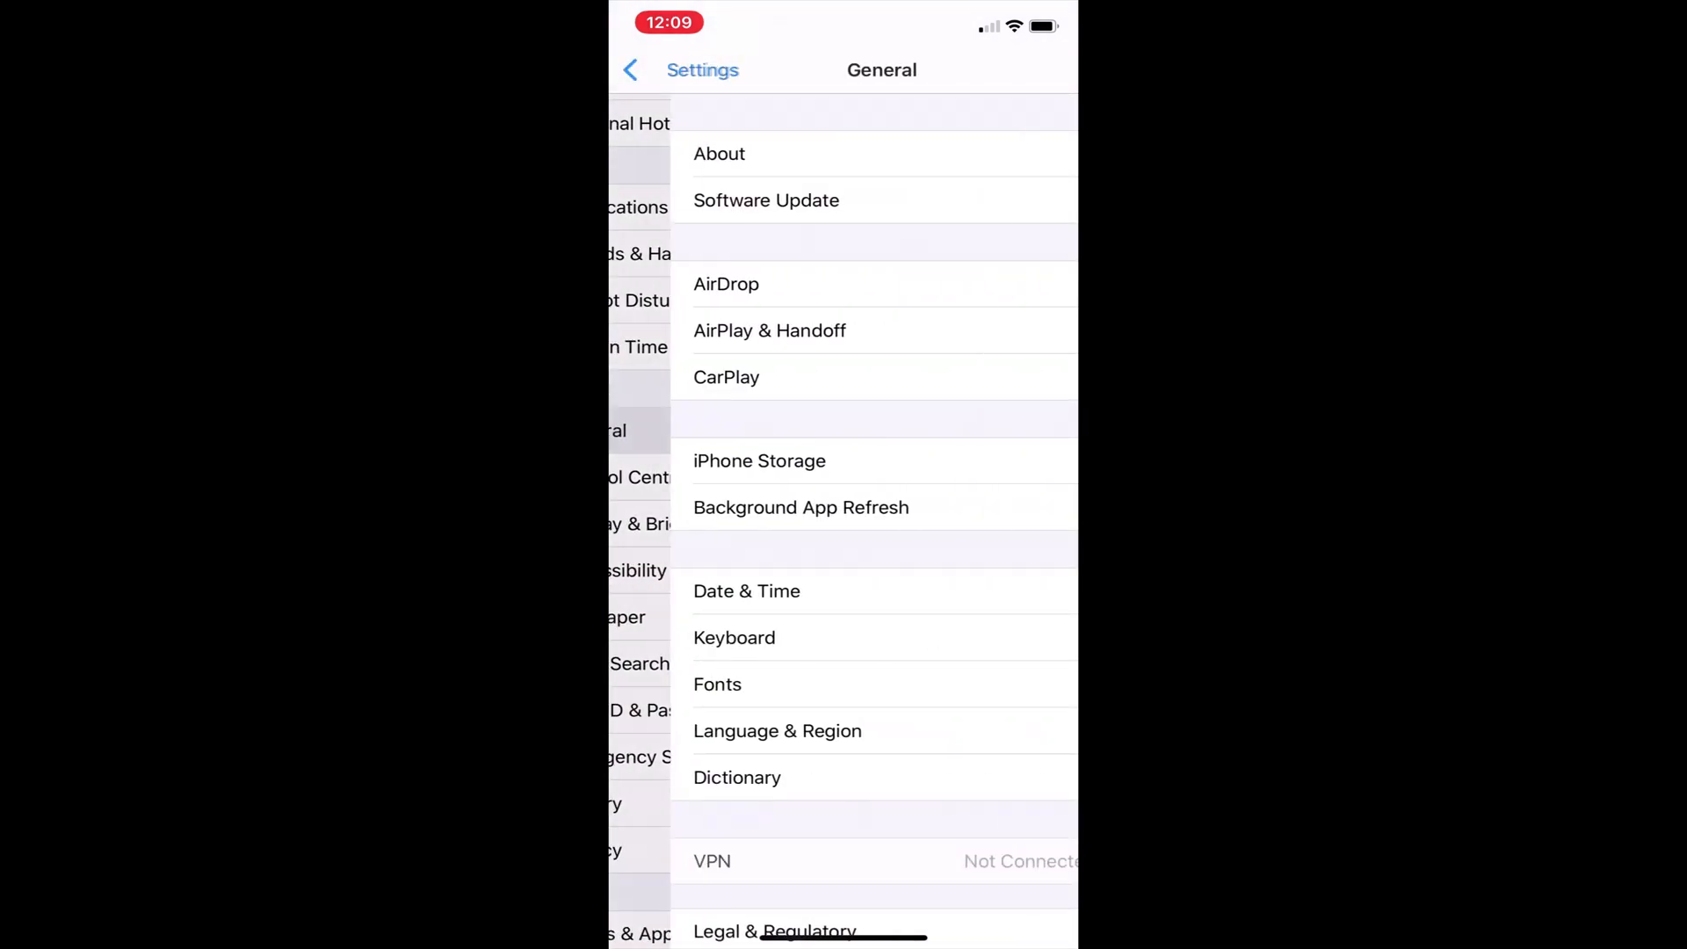
left_click(766, 200)
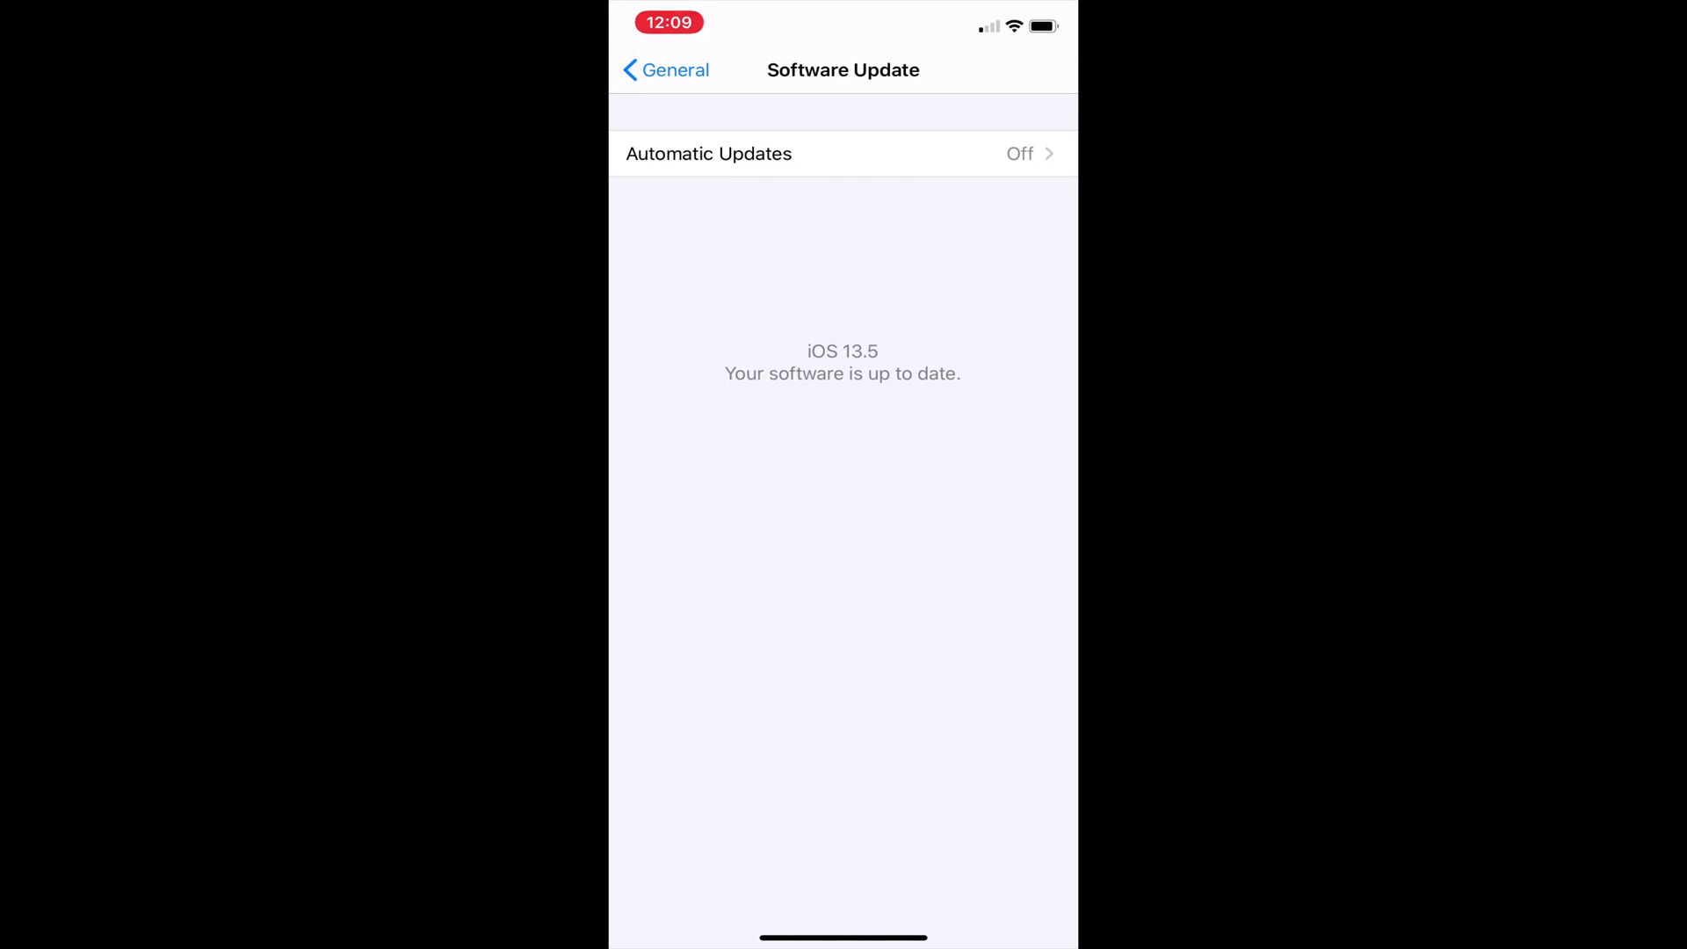
left_click(667, 69)
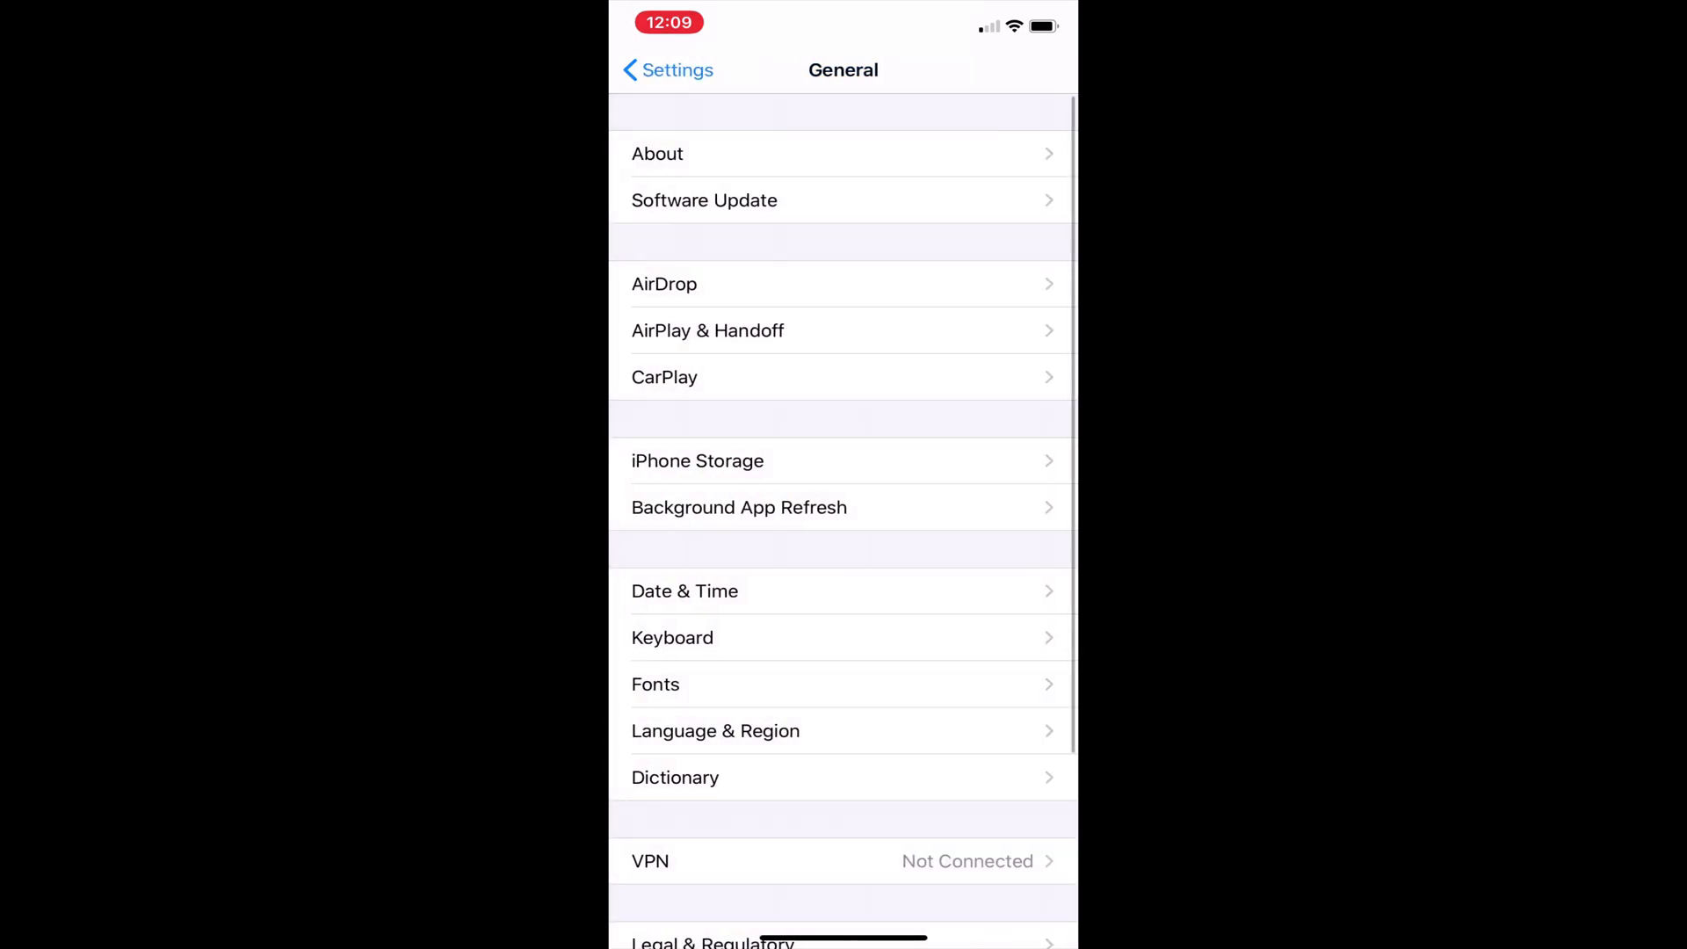
scroll("down", 3)
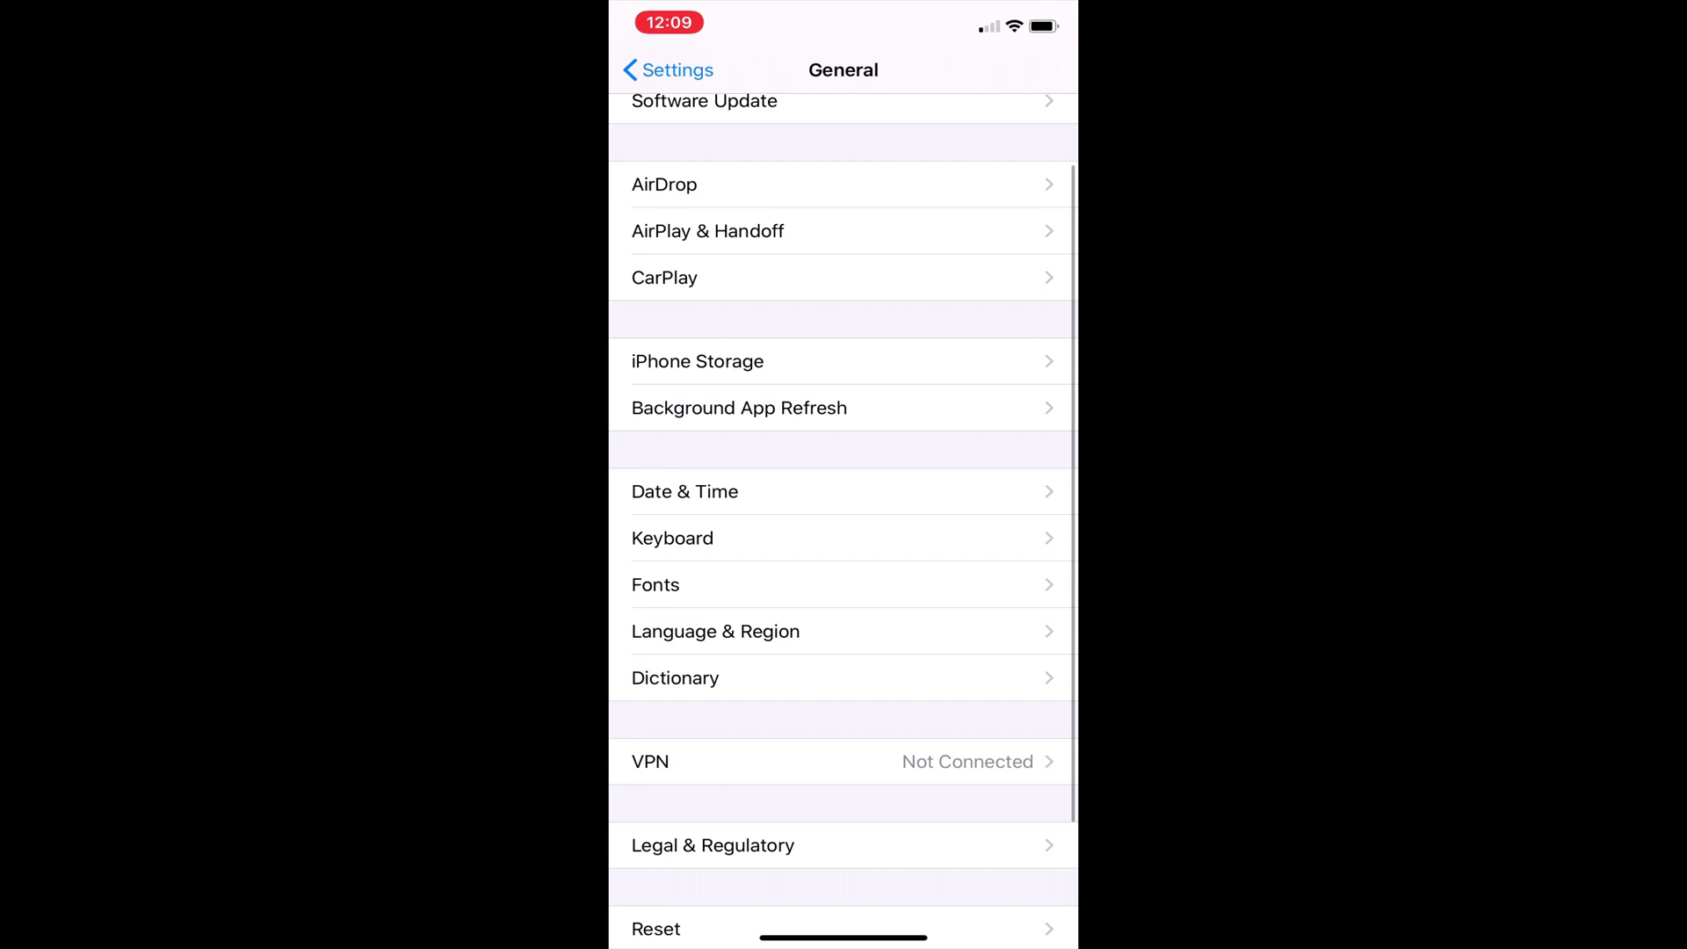
- Navigate Privacy > Health > COVID-19 Exposure Logging to view its region-unavailable notice
left_click(669, 70)
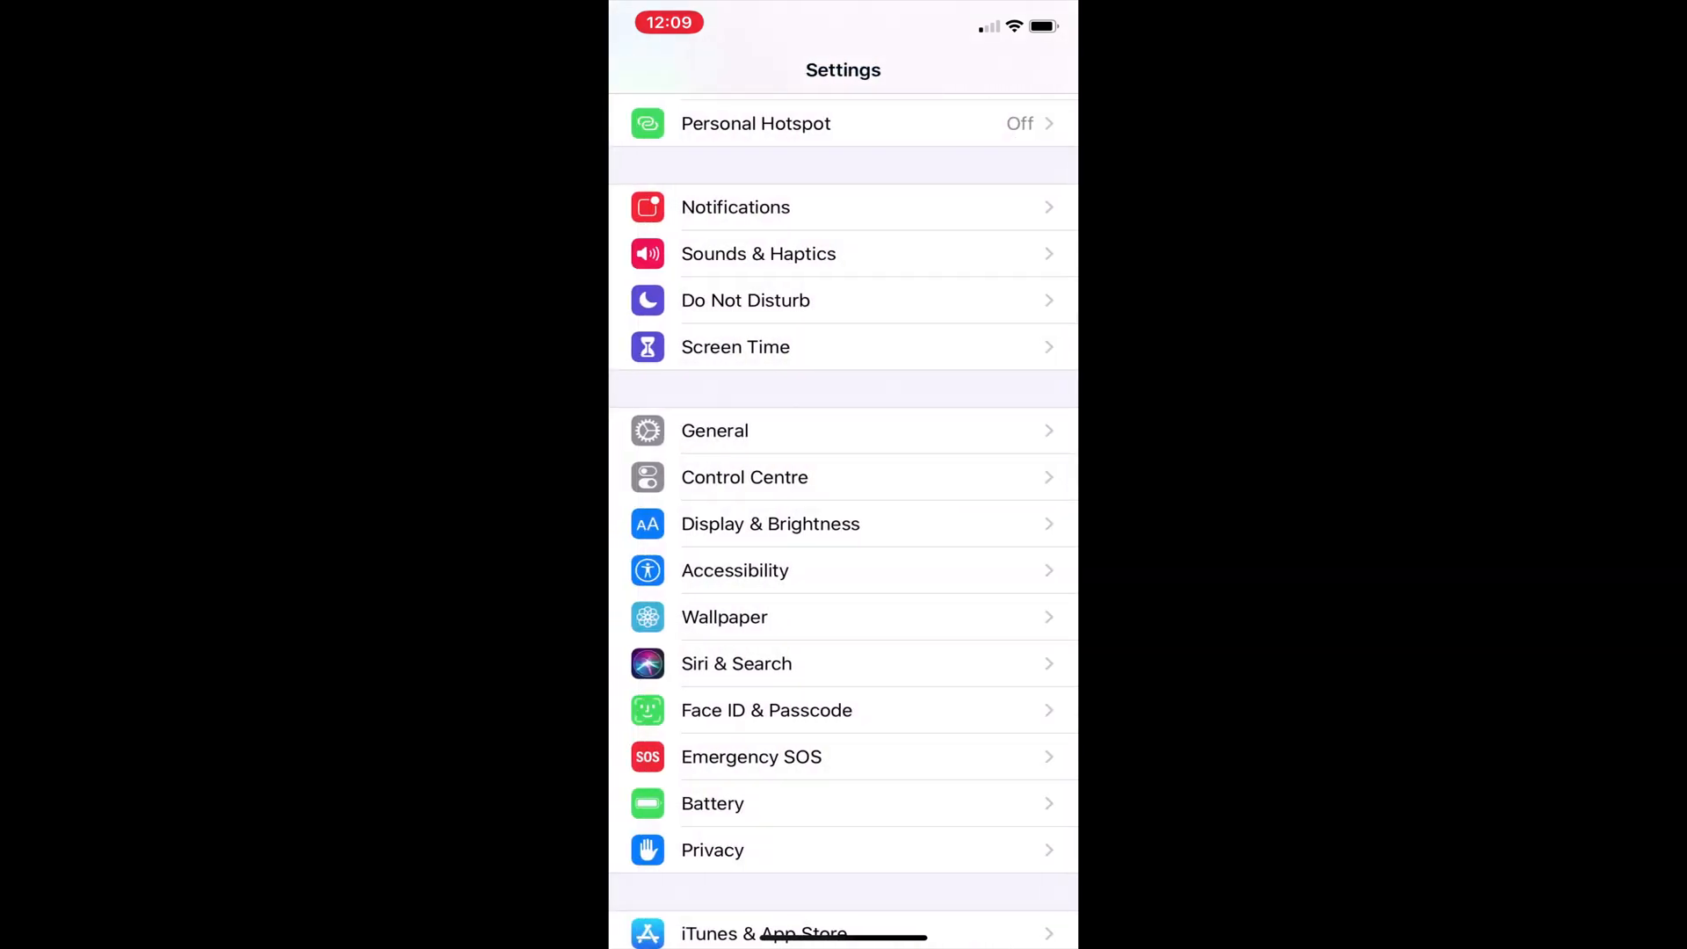
left_click(712, 849)
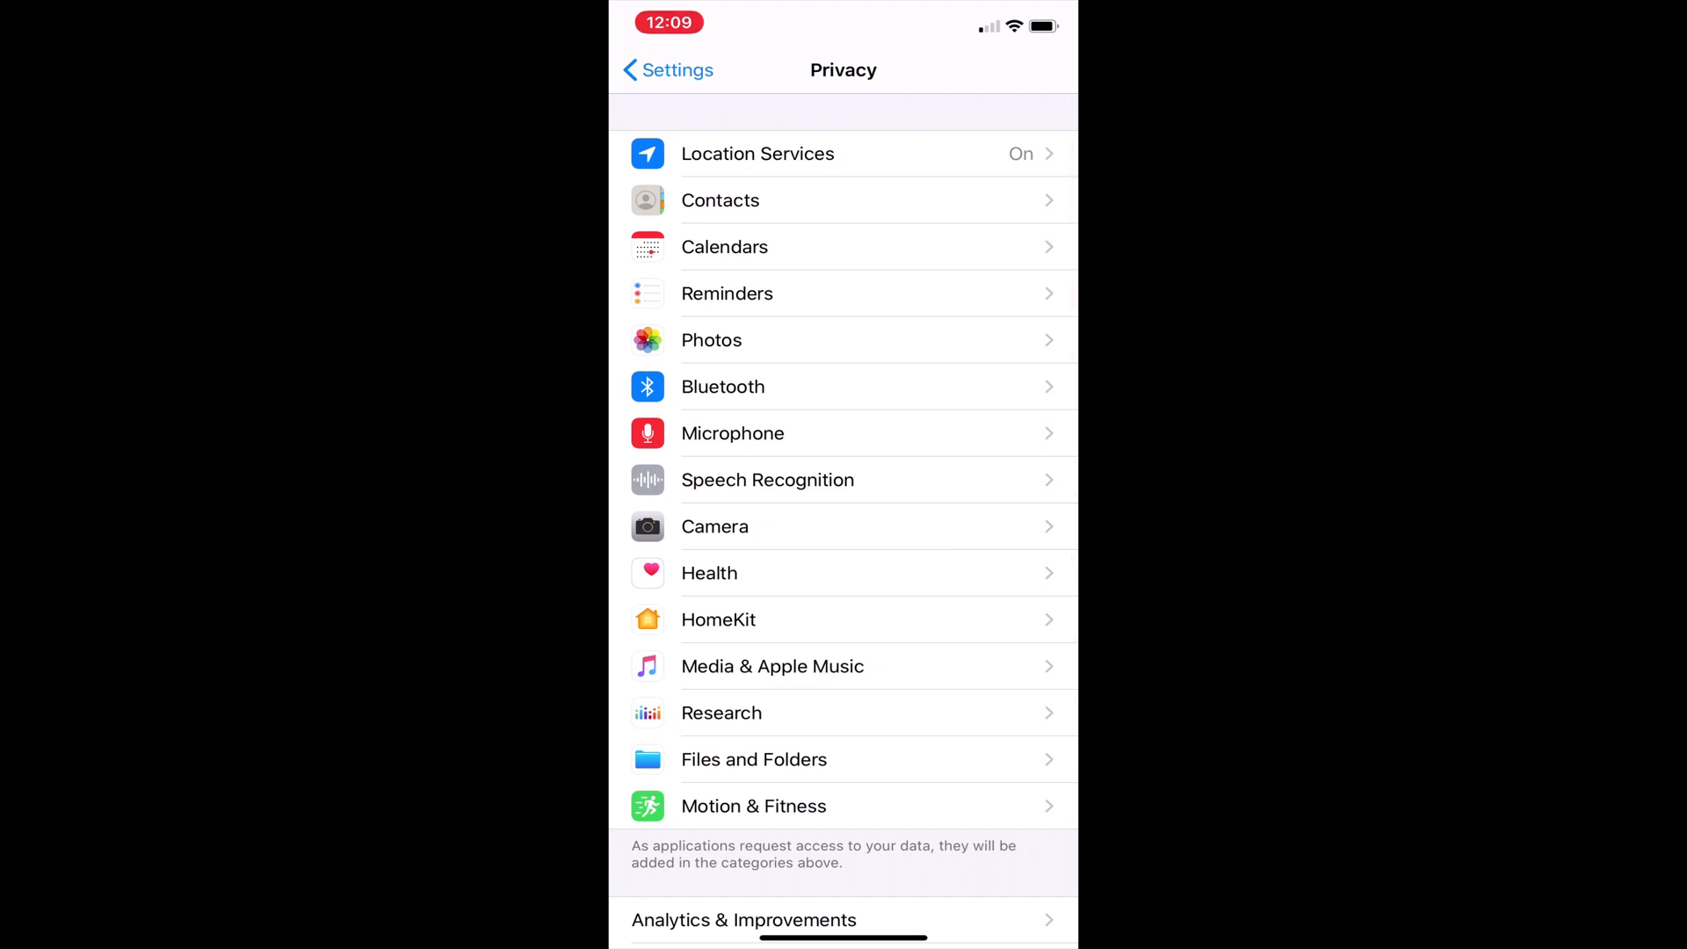
left_click(709, 573)
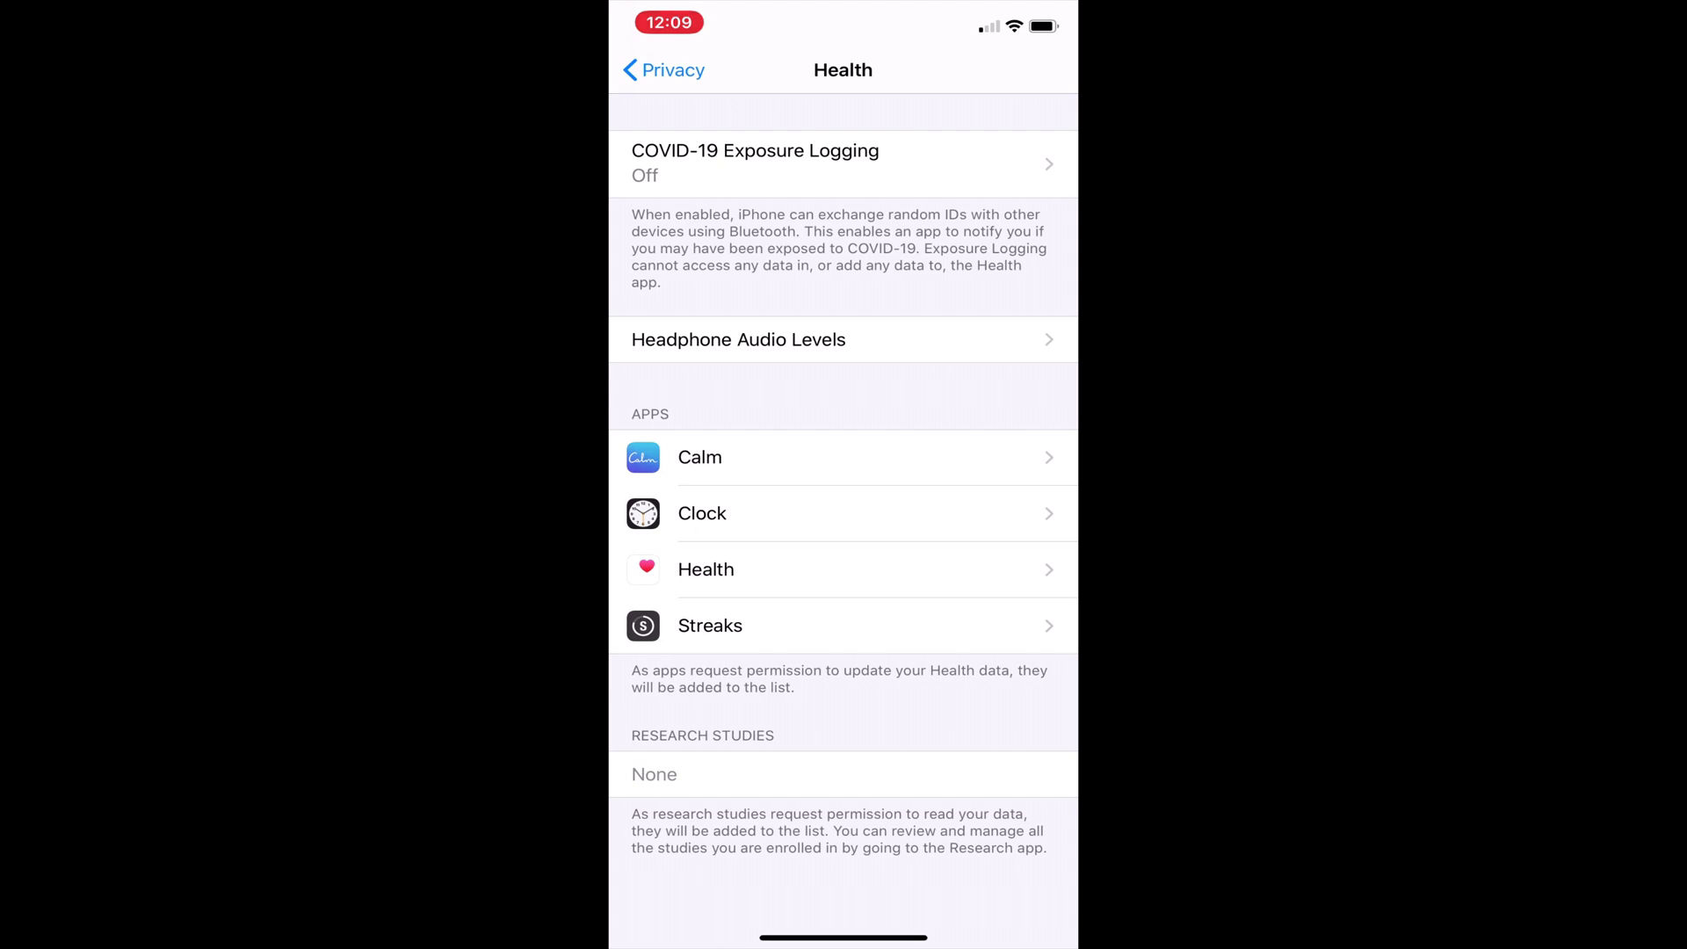
left_click(842, 163)
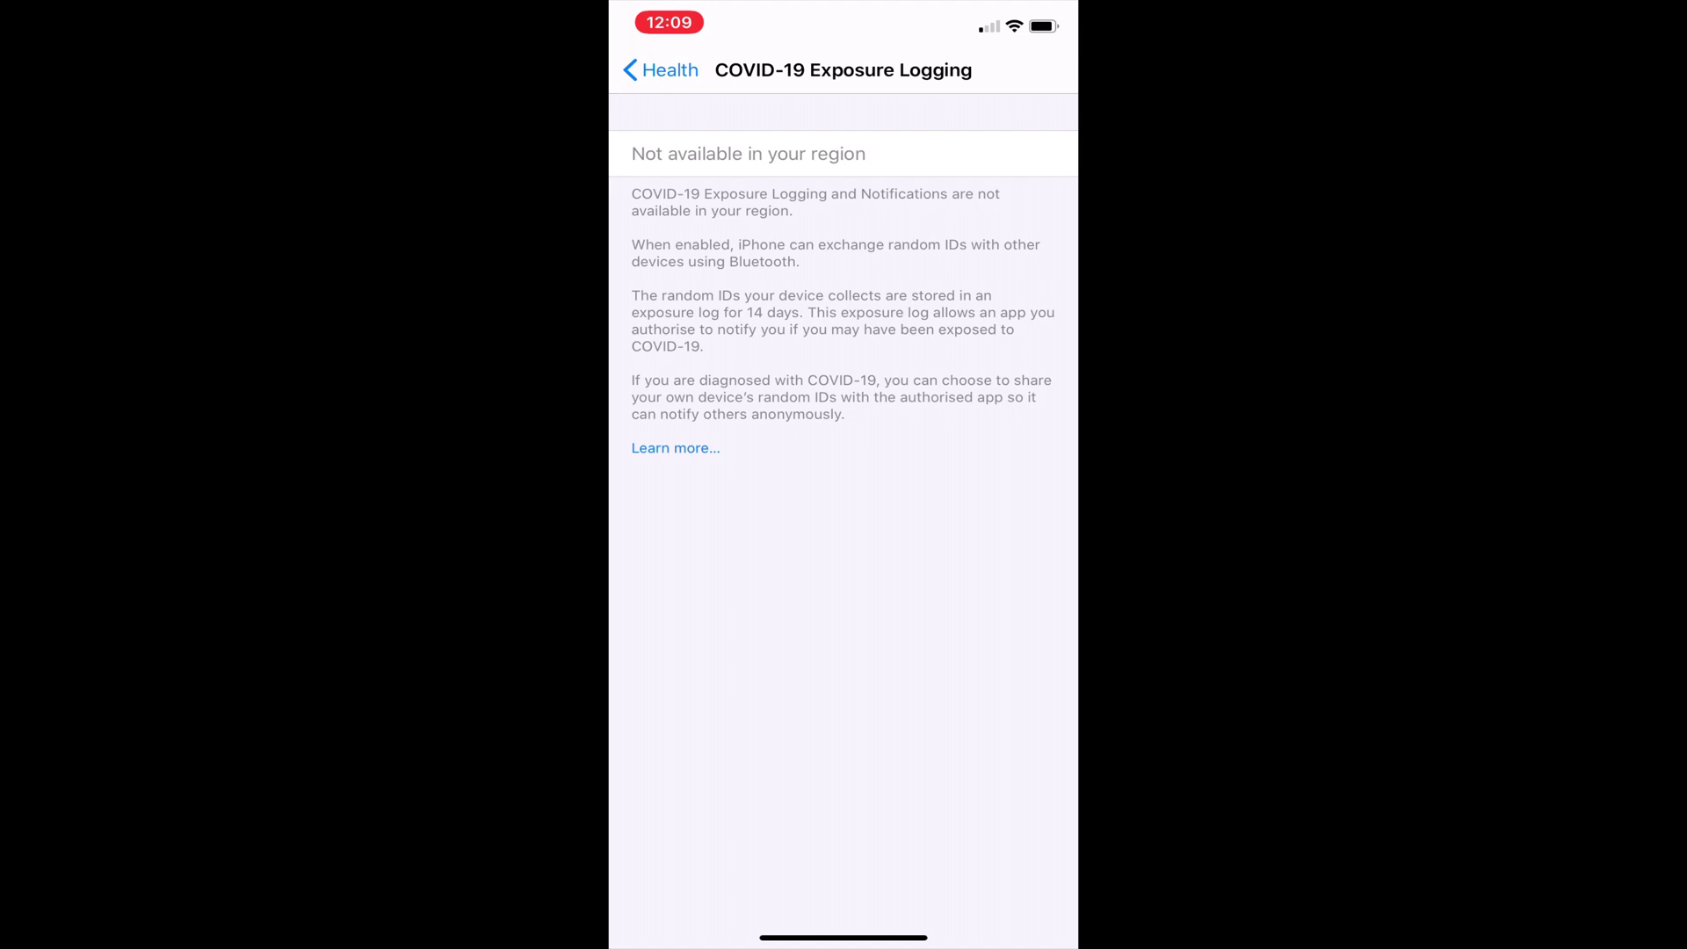